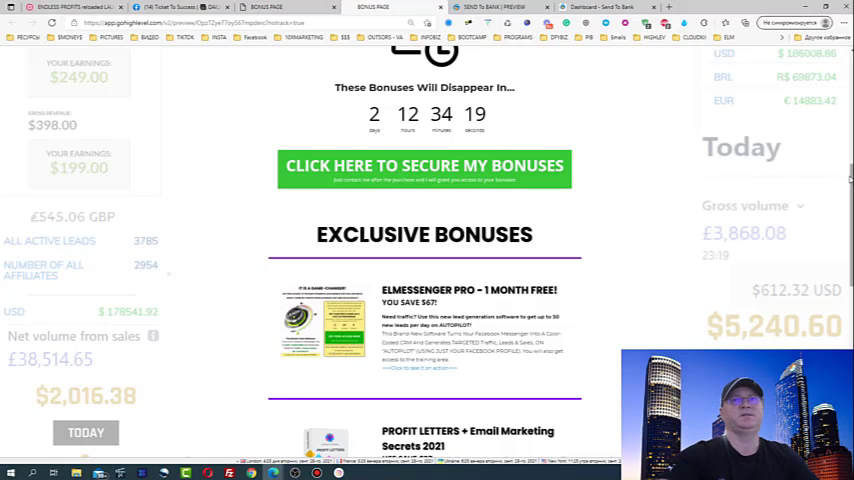
# Scroll down the Send To Bank sales page through its headline and feature grid.
pyautogui.scroll(-3)
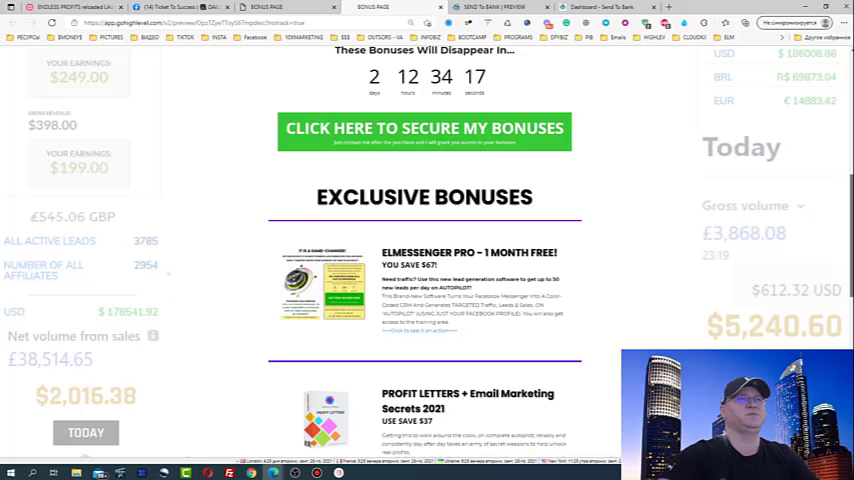
pyautogui.scroll(-3)
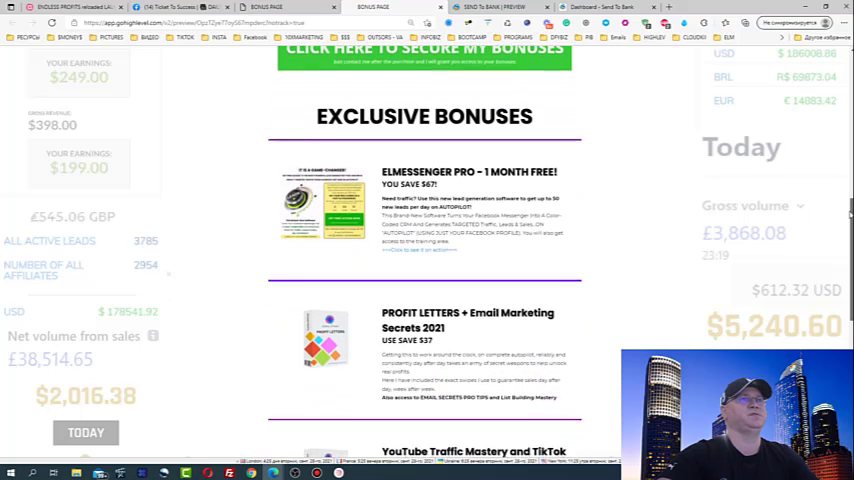
pyautogui.scroll(-3)
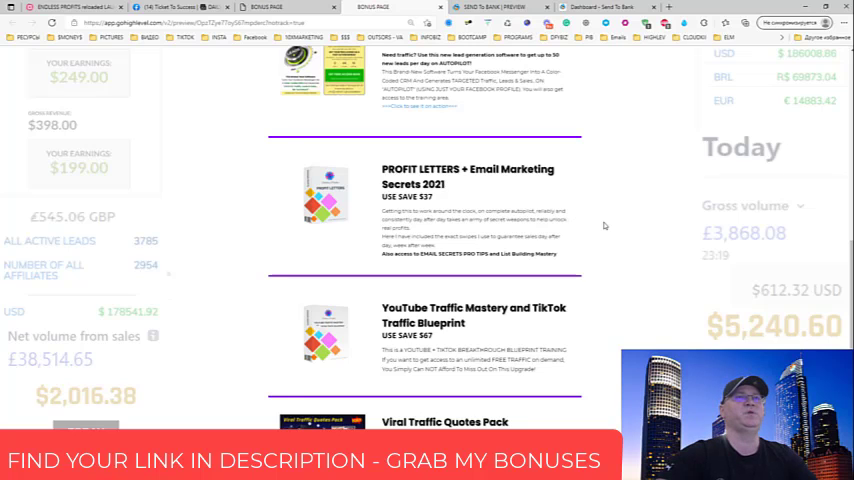
pyautogui.moveTo(592, 212)
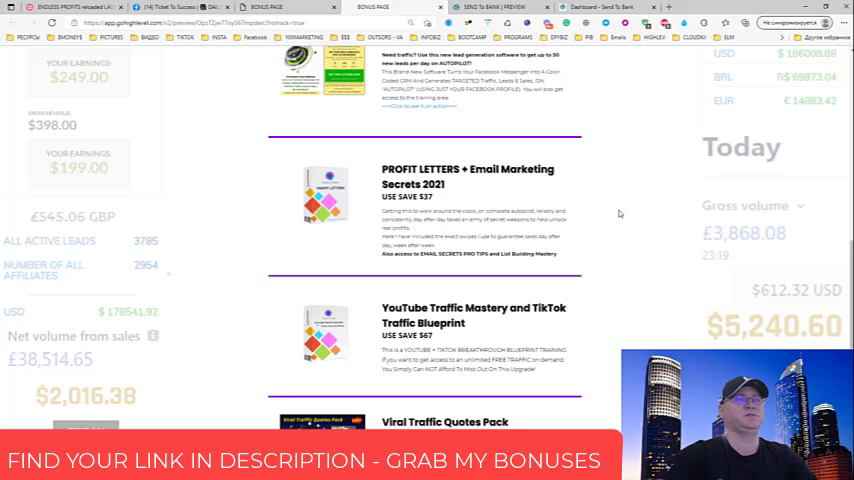
pyautogui.scroll(-3)
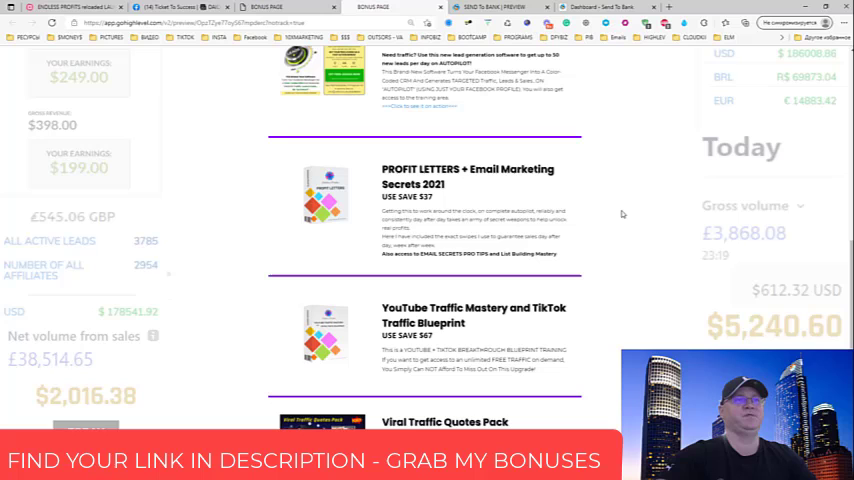
pyautogui.moveTo(636, 198)
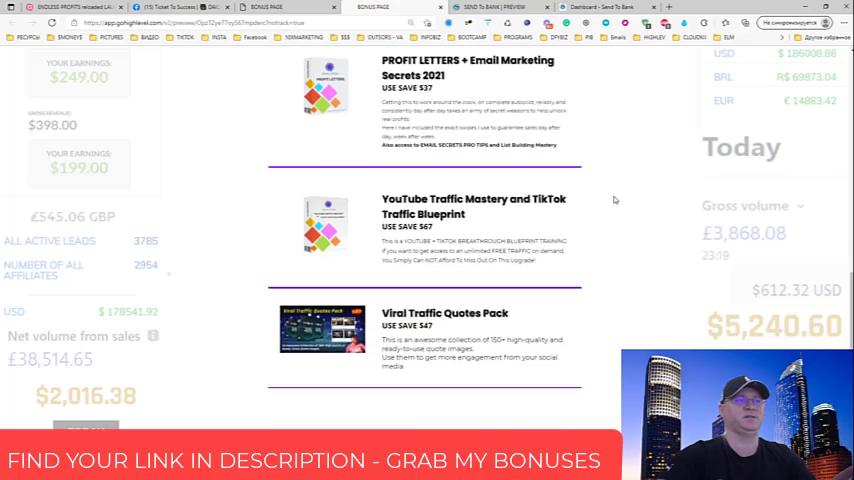
pyautogui.scroll(-3)
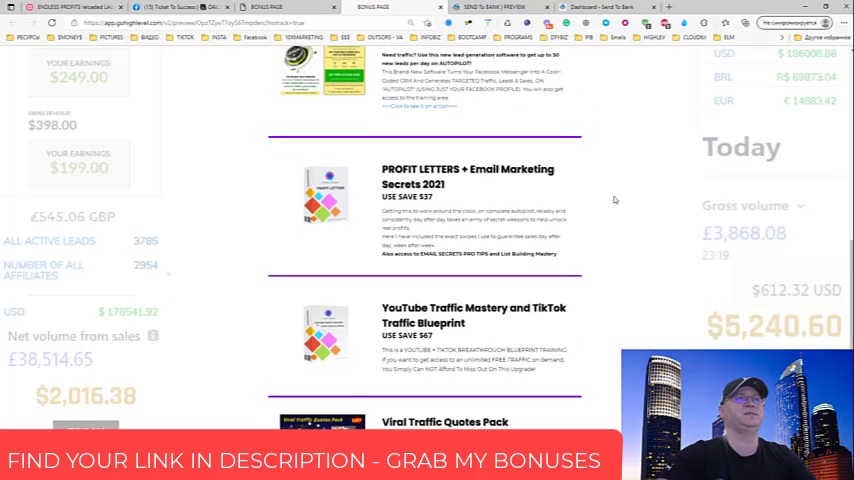
pyautogui.scroll(-3)
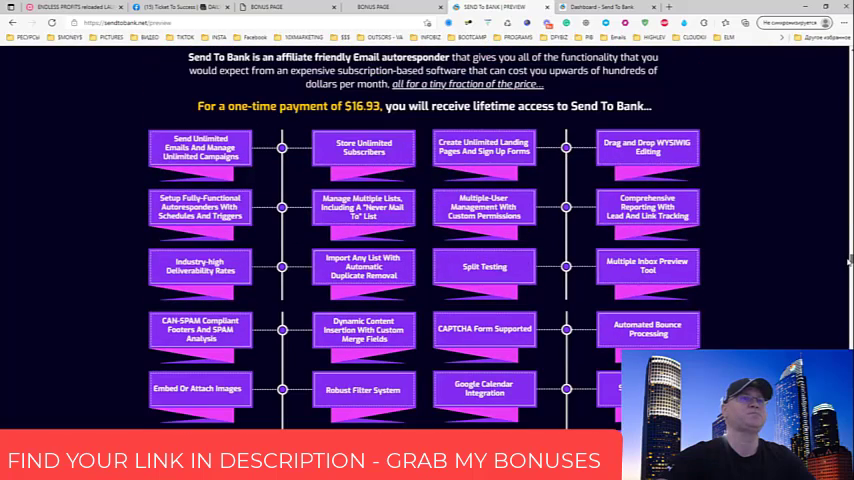
pyautogui.scroll(-3)
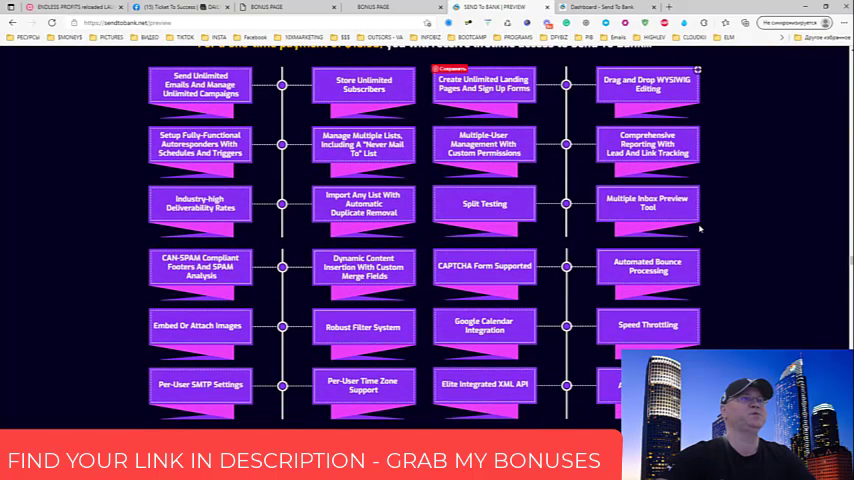
pyautogui.moveTo(736, 172)
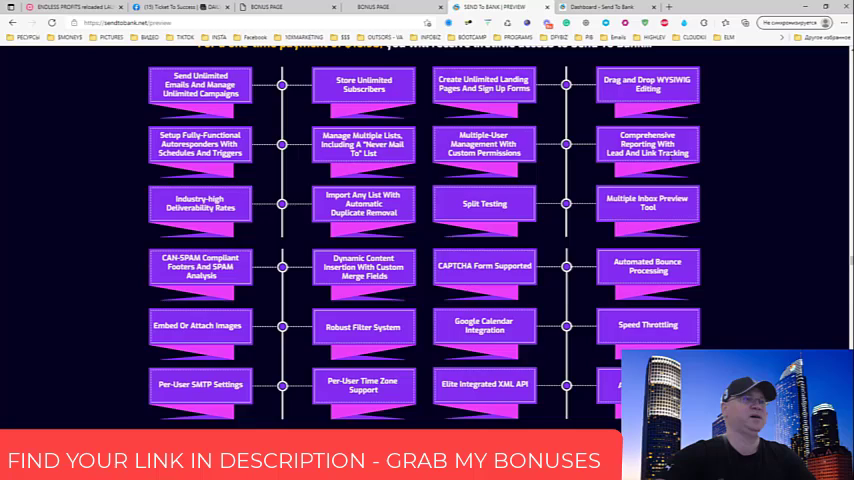
# Continue down the sales page to the email-marketing statistics section, rechecking a few panels.
pyautogui.scroll(3)
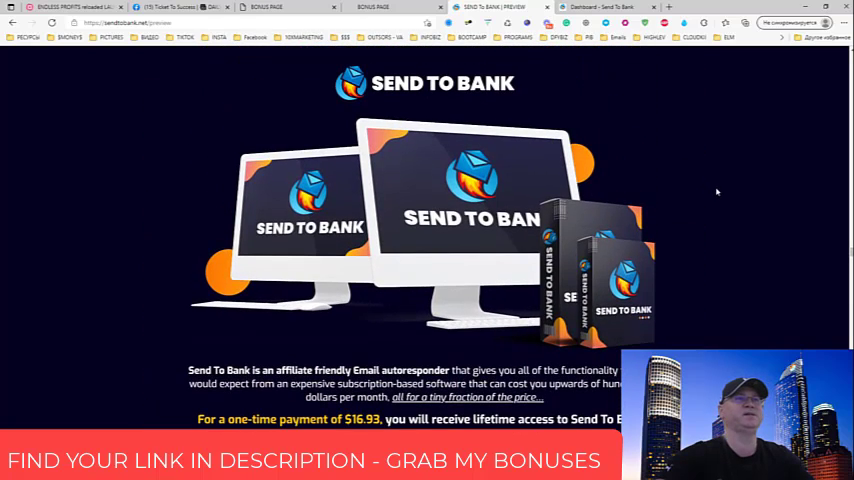
pyautogui.scroll(-3)
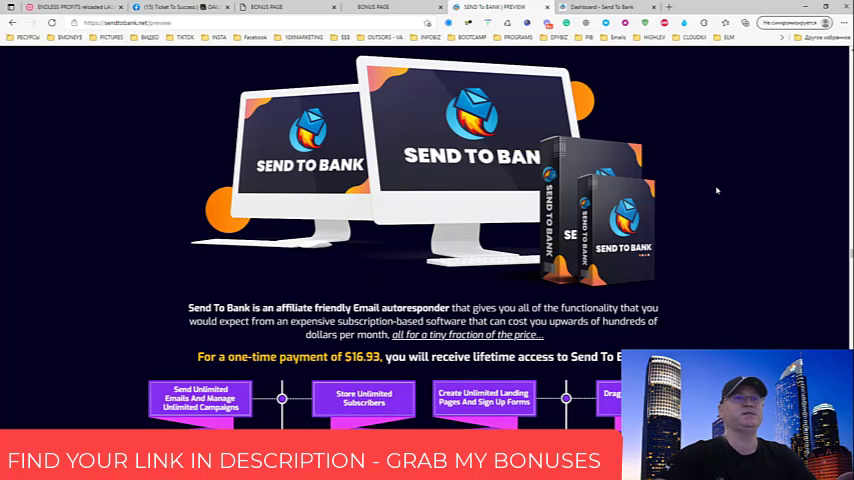
pyautogui.scroll(-3)
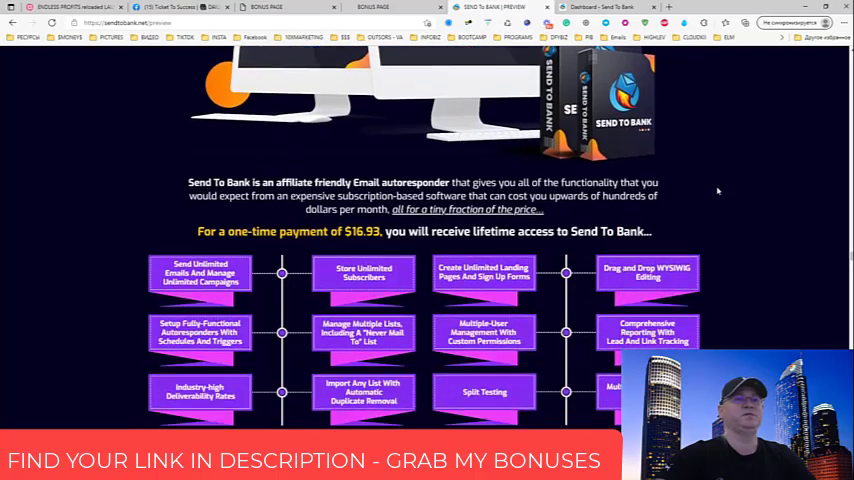
pyautogui.scroll(-3)
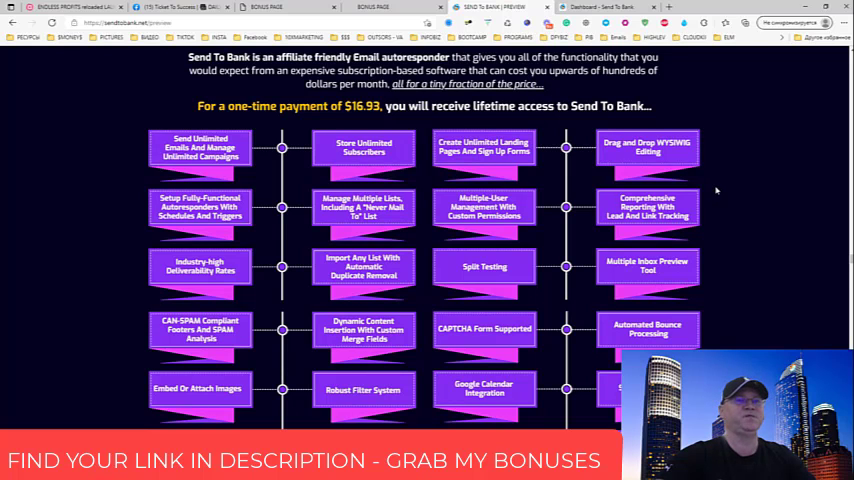
pyautogui.scroll(-3)
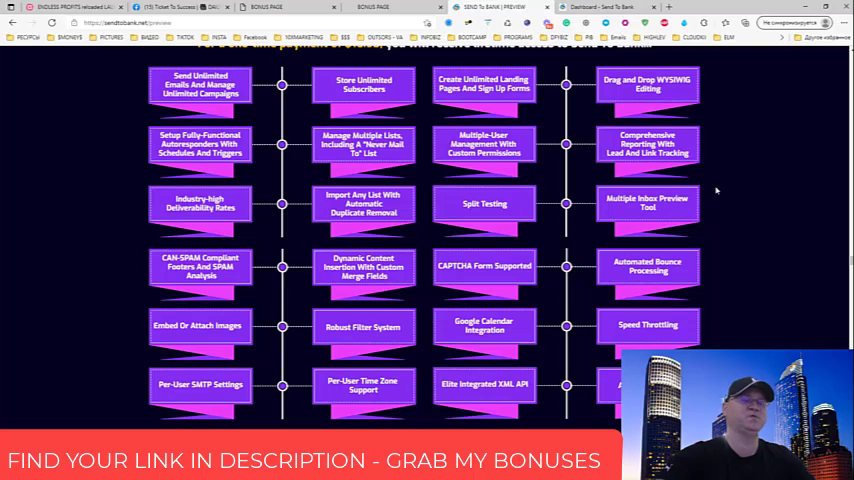
pyautogui.scroll(3)
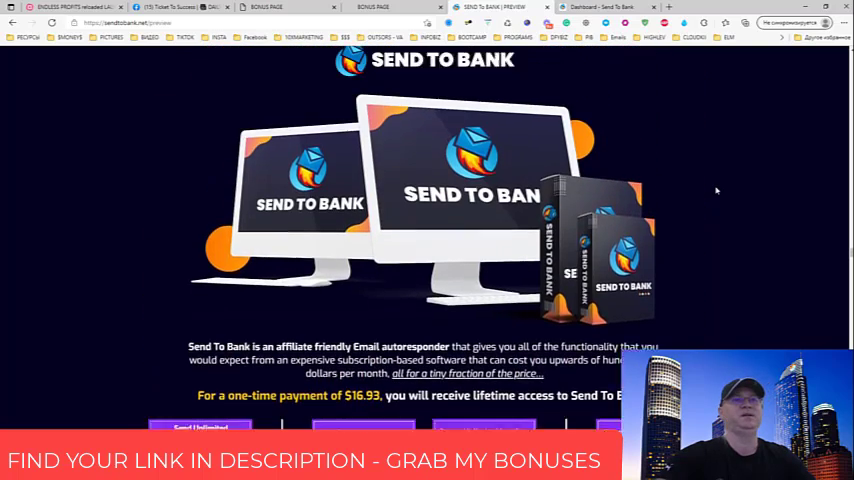
pyautogui.scroll(-3)
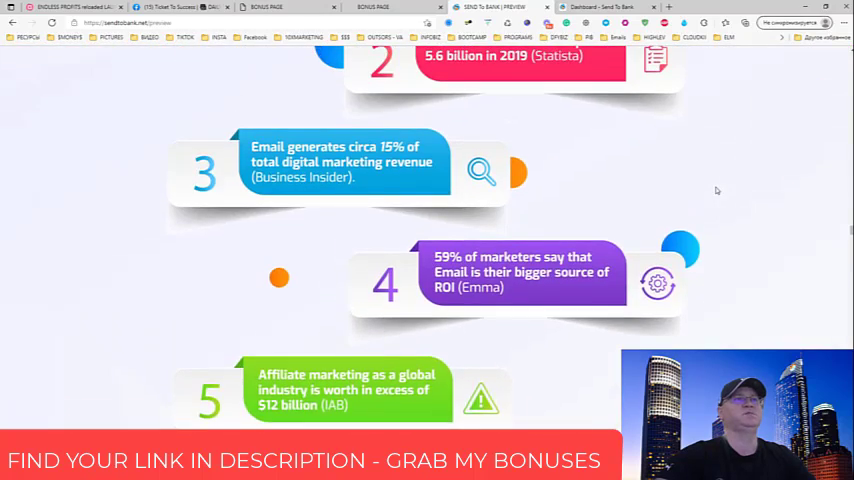
pyautogui.scroll(3)
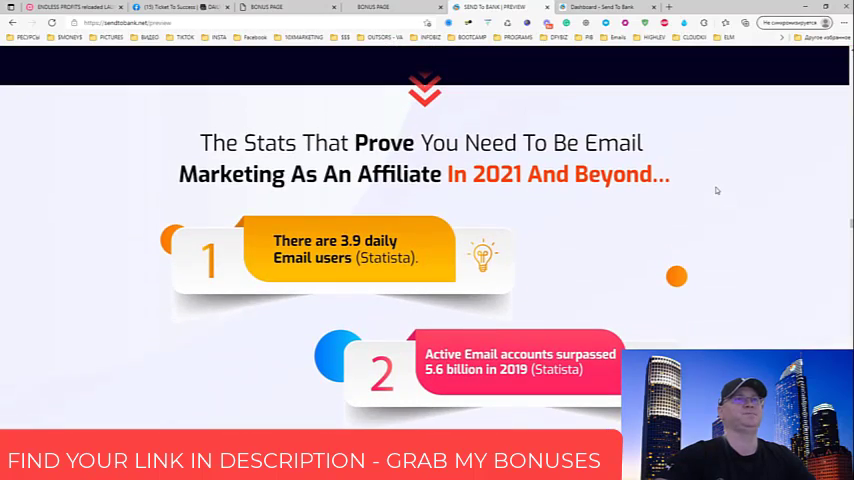
pyautogui.scroll(-3)
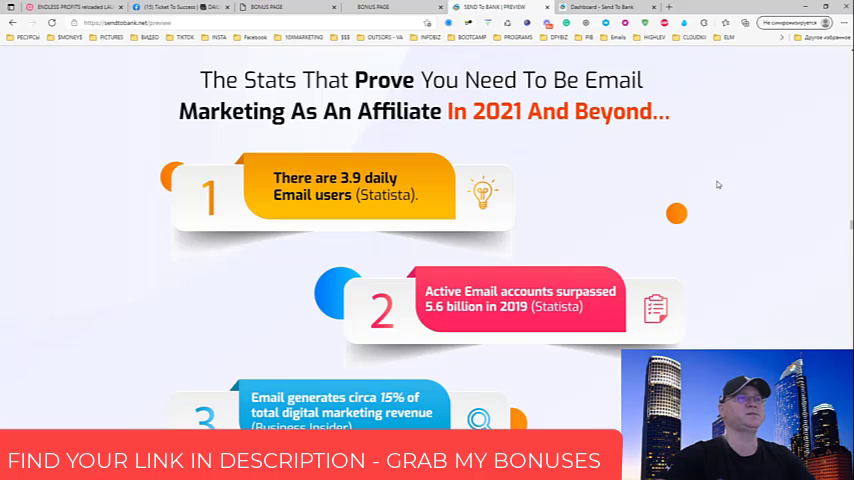
# Glance at the dashboard's campaigns overview and return to the sales page's one-time-price video pitch.
pyautogui.scroll(-3)
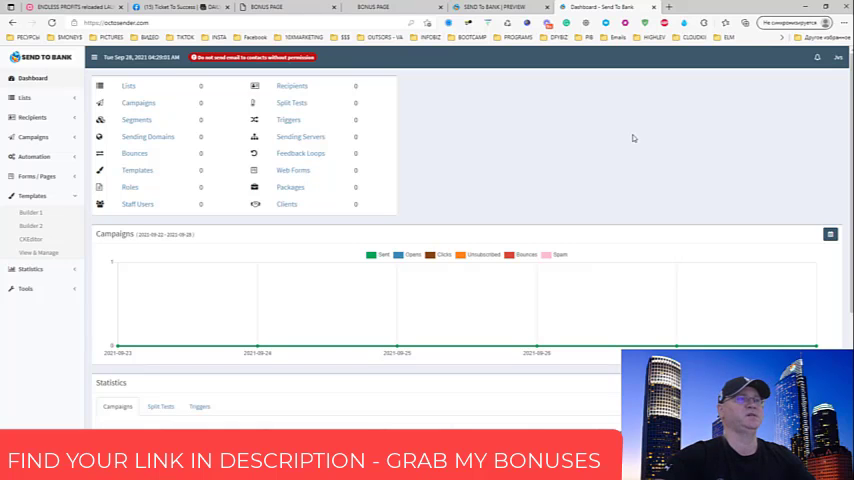
pyautogui.moveTo(630, 136)
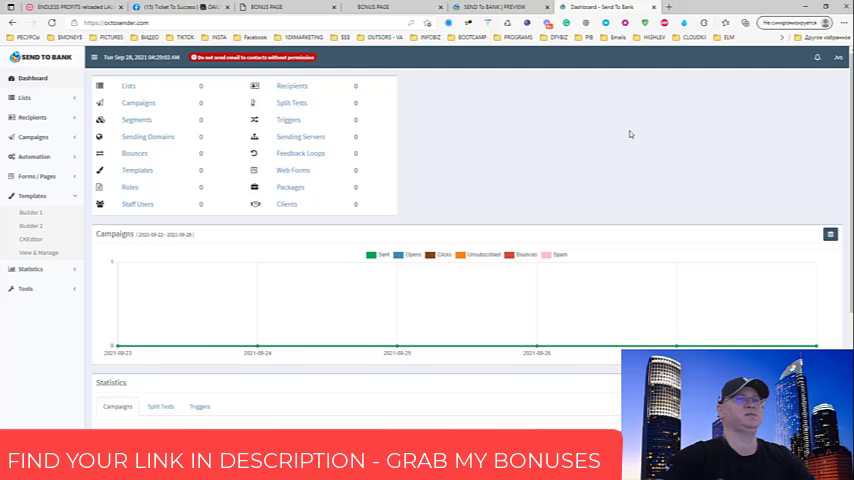
pyautogui.scroll(-3)
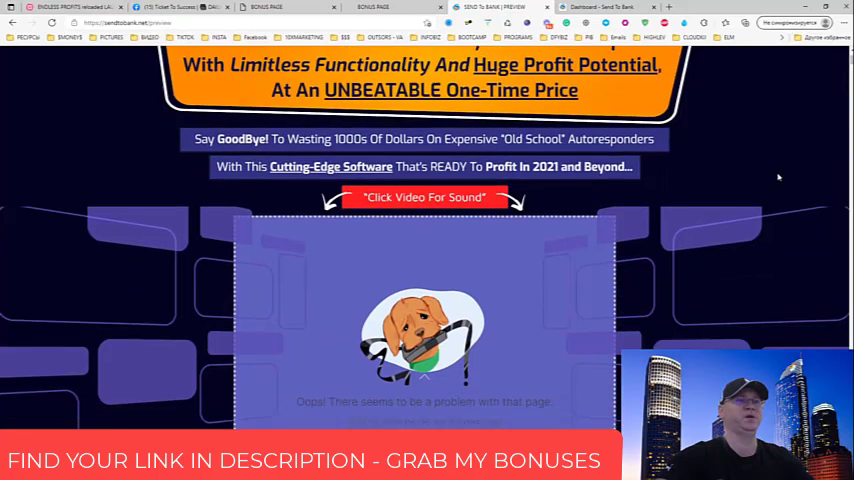
# Scroll the sales page past the $19 pricing offer and the feature cards.
pyautogui.scroll(-3)
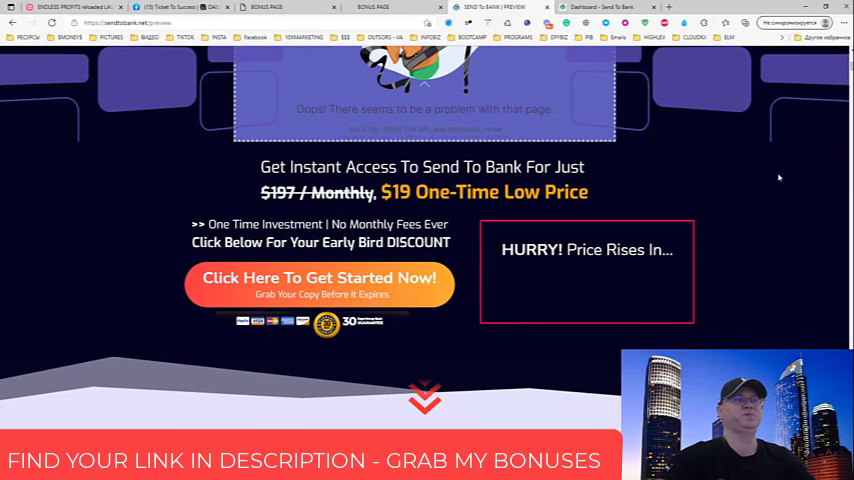
pyautogui.moveTo(544, 210)
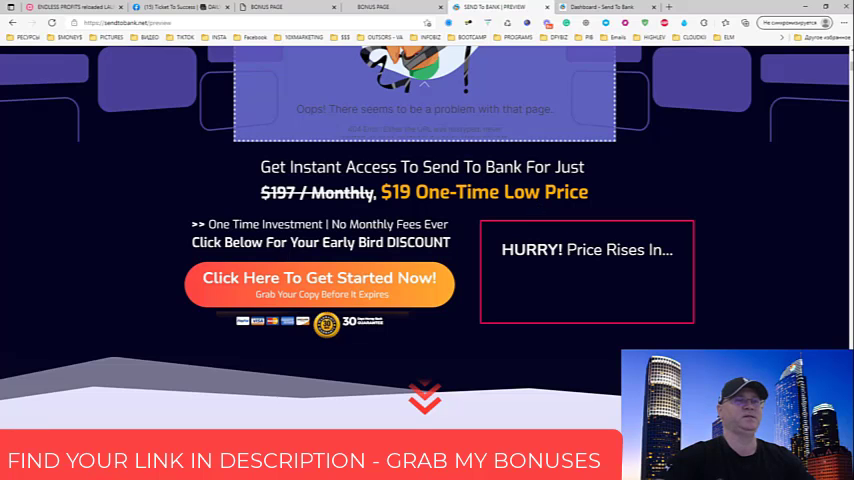
pyautogui.scroll(-3)
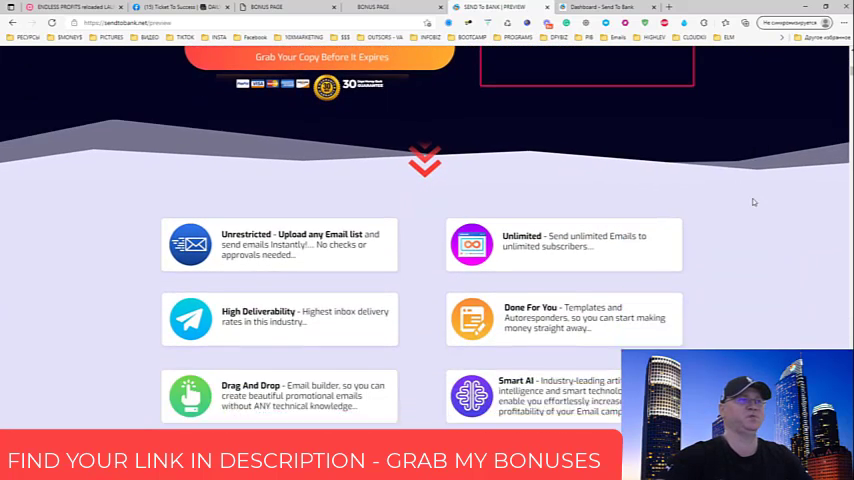
pyautogui.scroll(-3)
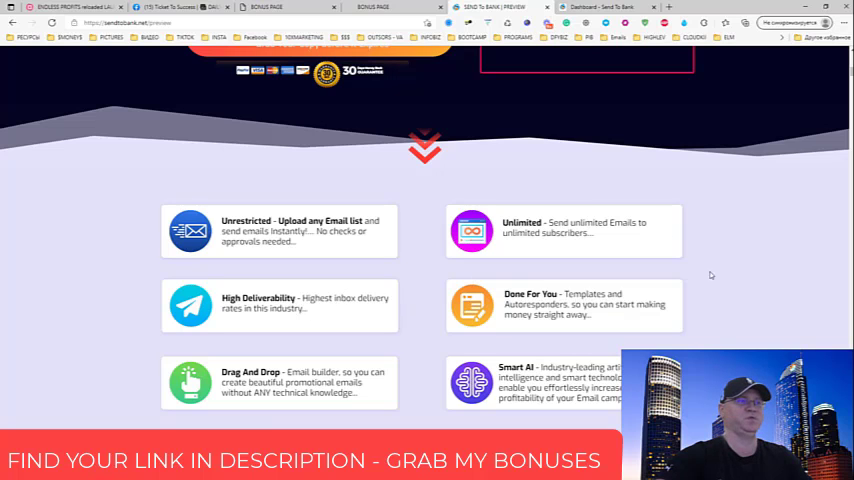
pyautogui.scroll(-3)
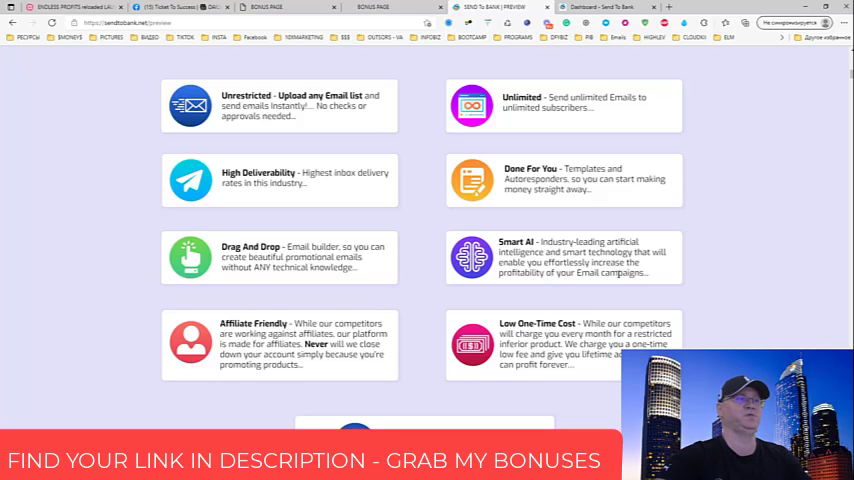
pyautogui.scroll(-3)
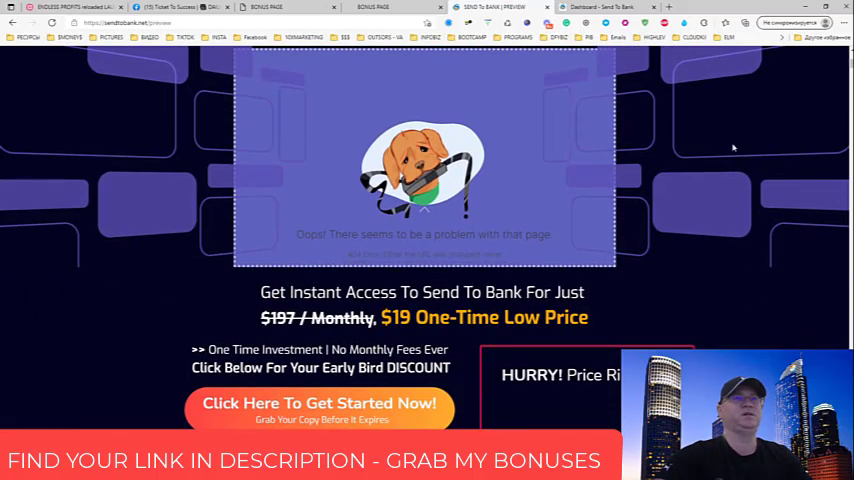
# Switch to the Send To Bank dashboard and reach its empty campaign Statistics table.
pyautogui.click(600, 8)
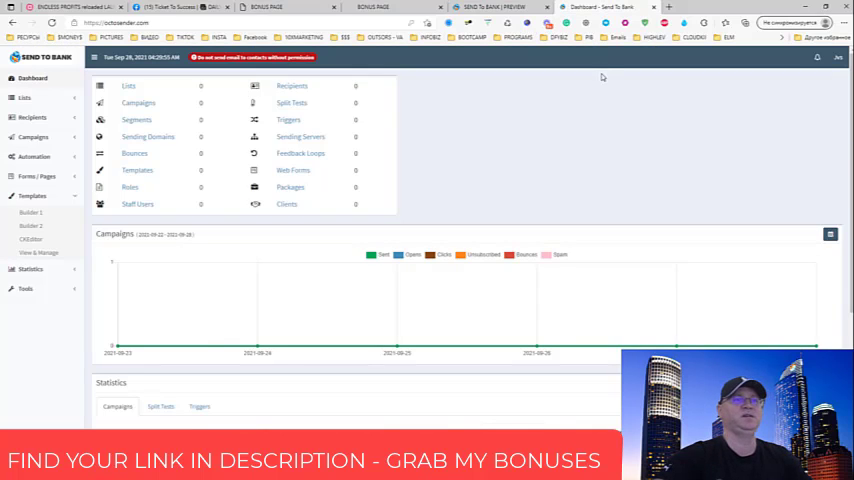
pyautogui.scroll(-3)
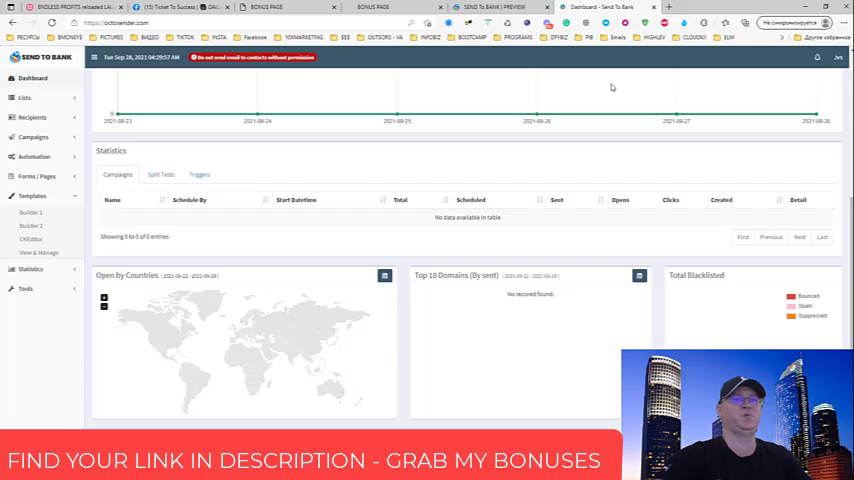